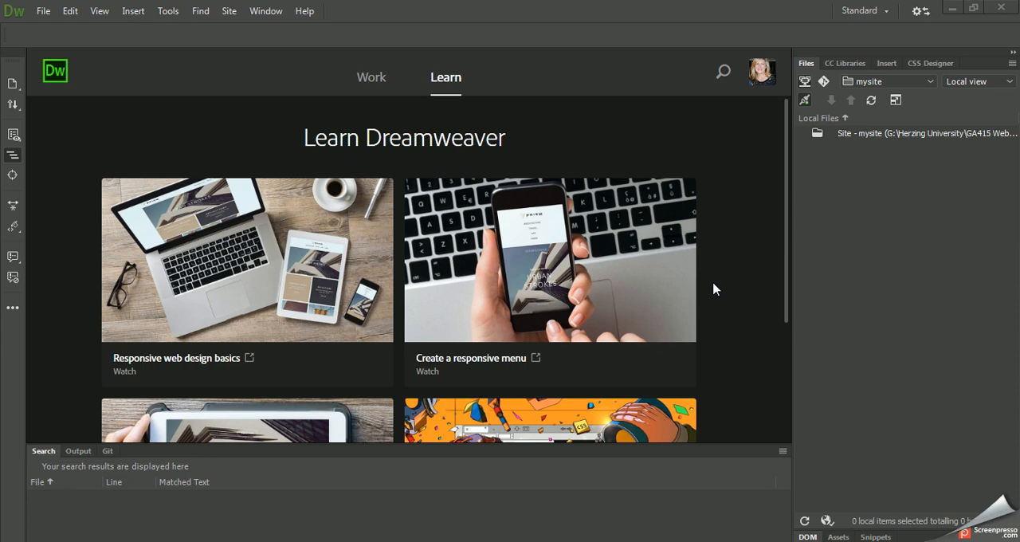
mouse_move(227, 84)
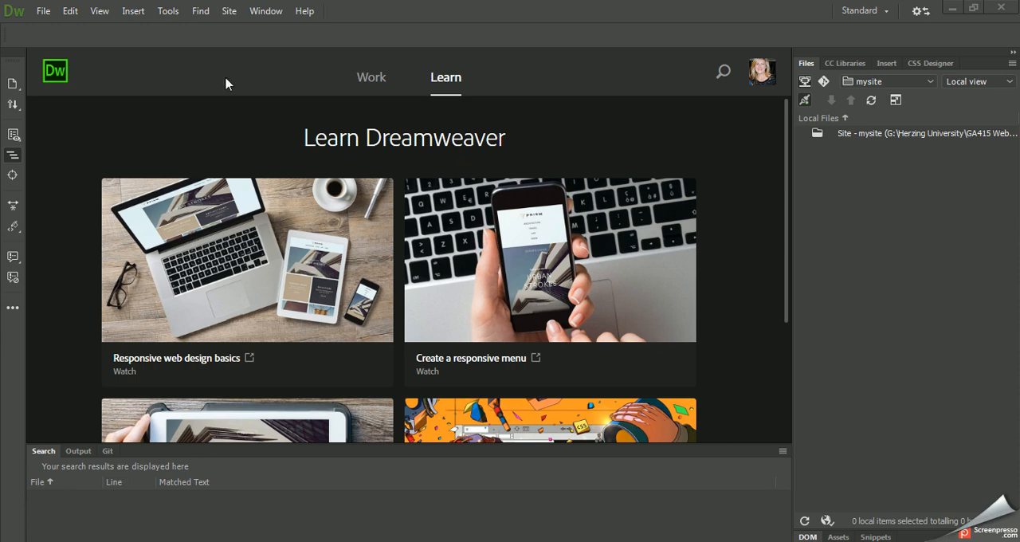
mouse_move(49, 31)
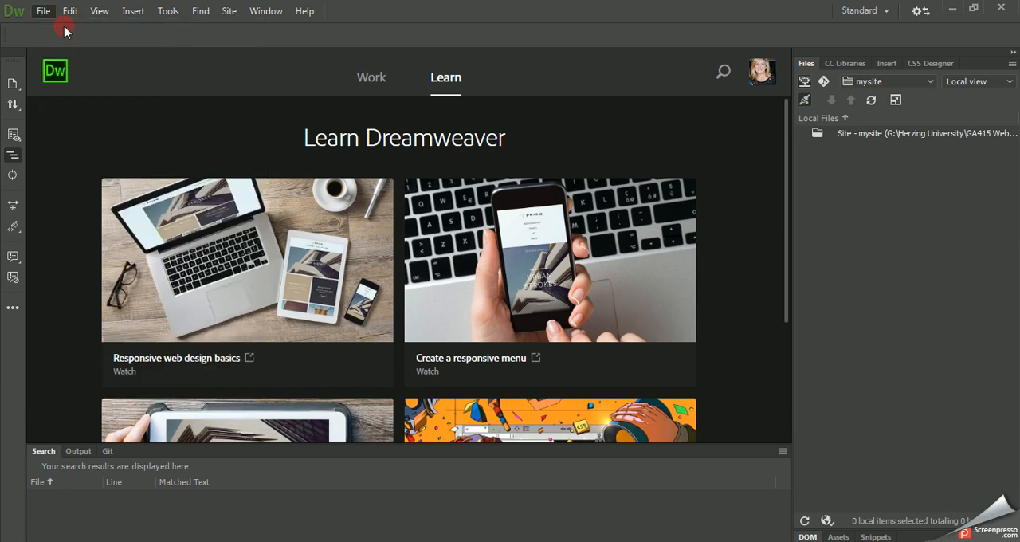
Step: Create a new blank PHP document with an HTML5 doctype from File > New
left_click(43, 11)
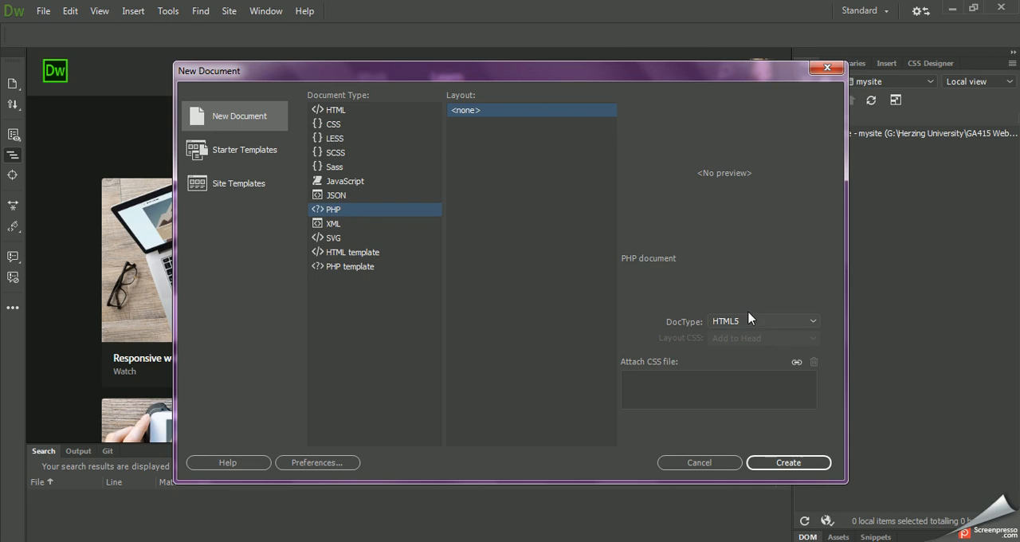
mouse_move(708, 337)
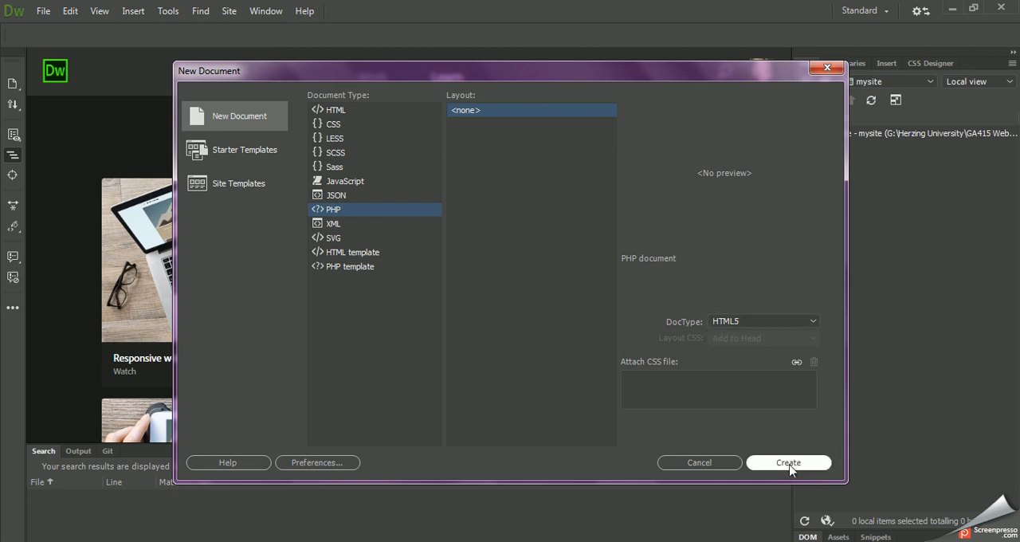
left_click(788, 462)
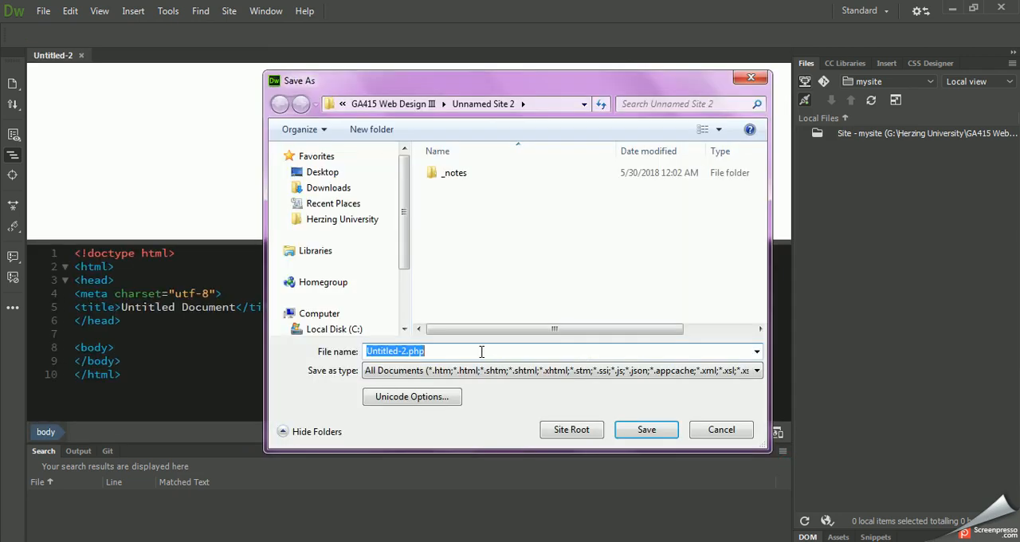
Step: Save the new page as index.php in the site folder
type("index.php")
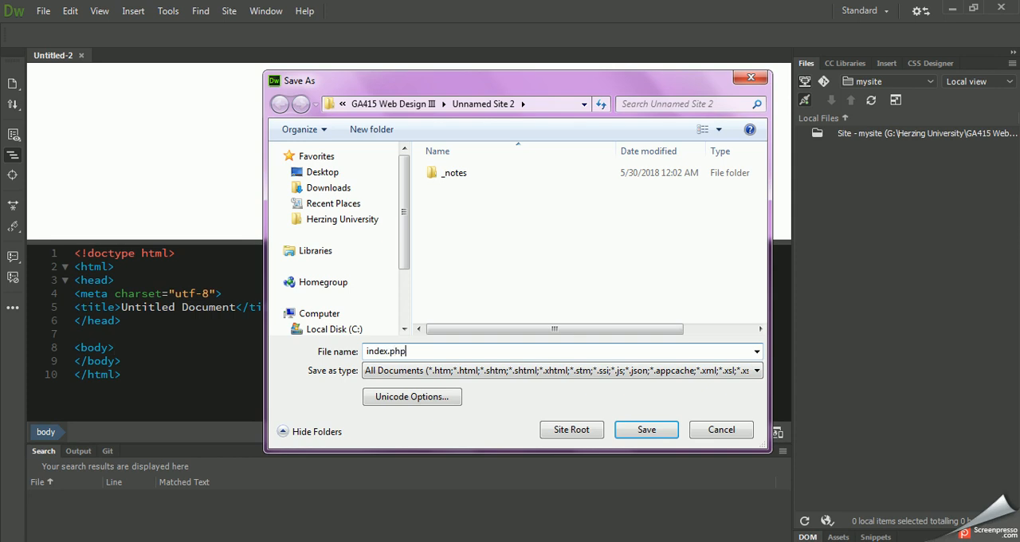
left_click(647, 428)
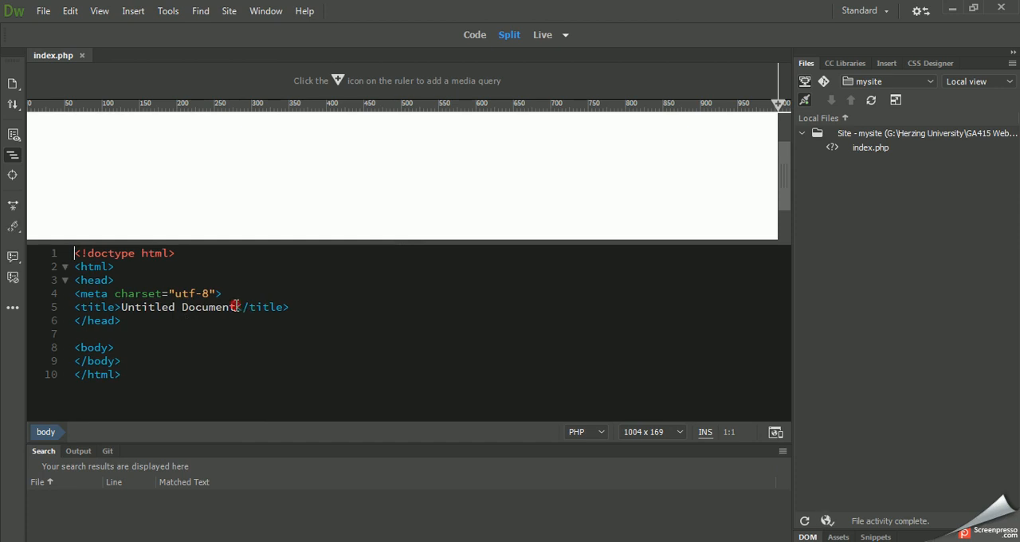
Step: Replace 'Untitled Document' in the title tag with 'My PHP Site'
double_click(178, 307)
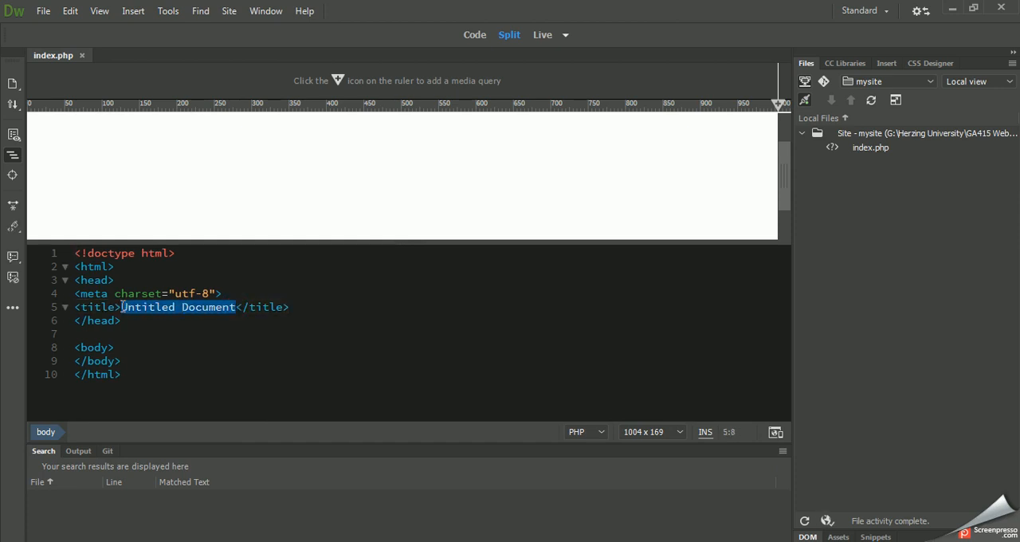
left_click(178, 307)
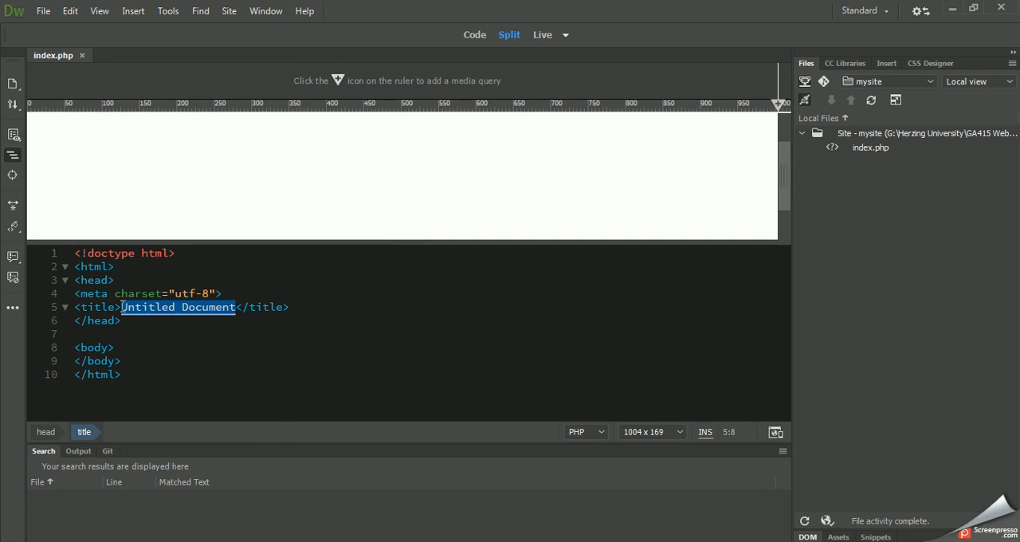
type("My PHP")
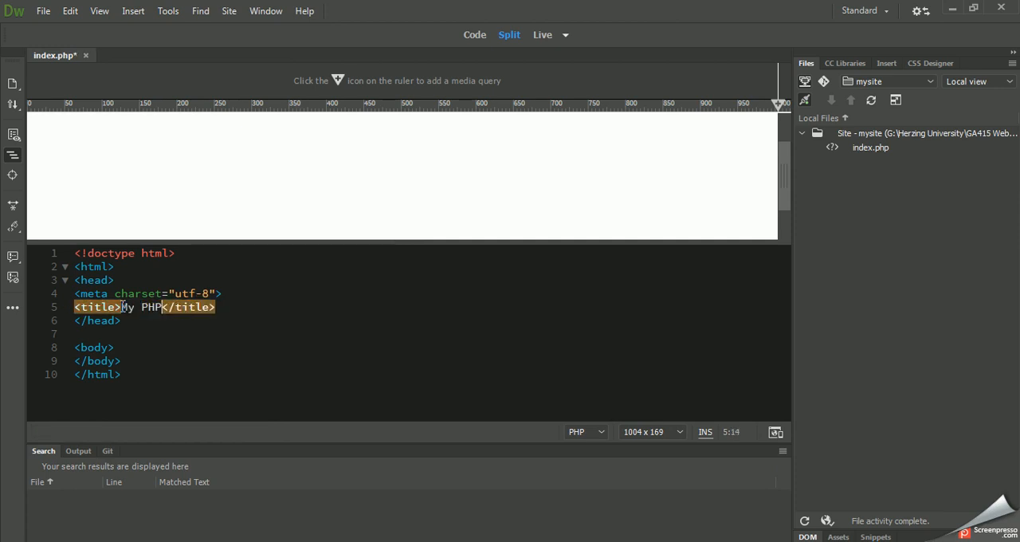
type("Site")
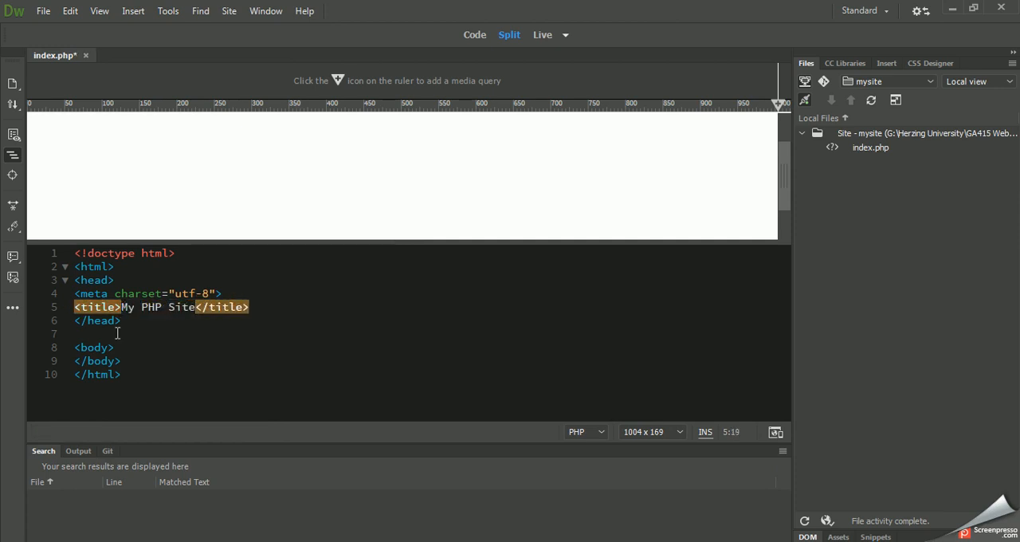
Step: Add a new line after <body> with a <p> paragraph reading 'The time is now'
left_click(136, 346)
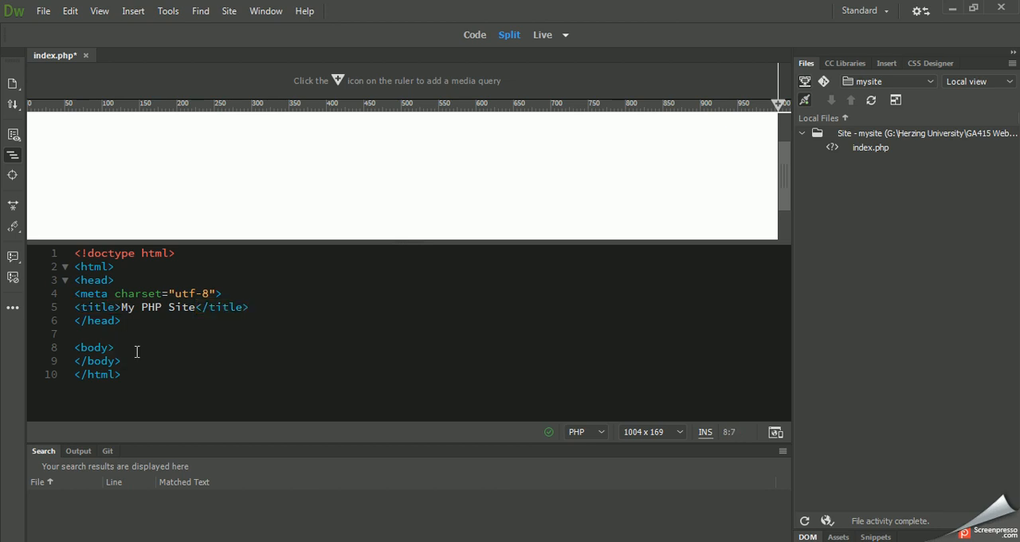
key("Return")
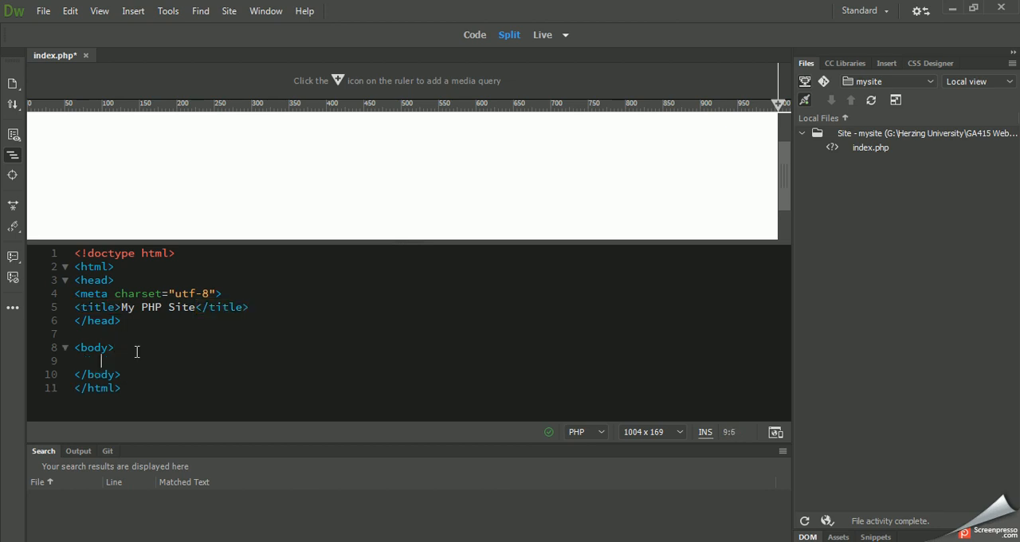
type("<p>")
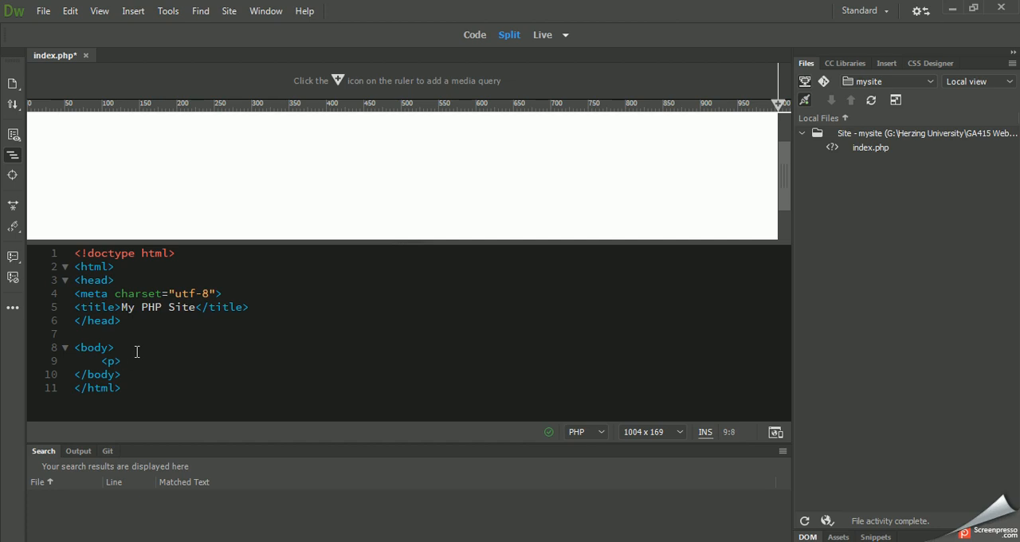
left_click(120, 360)
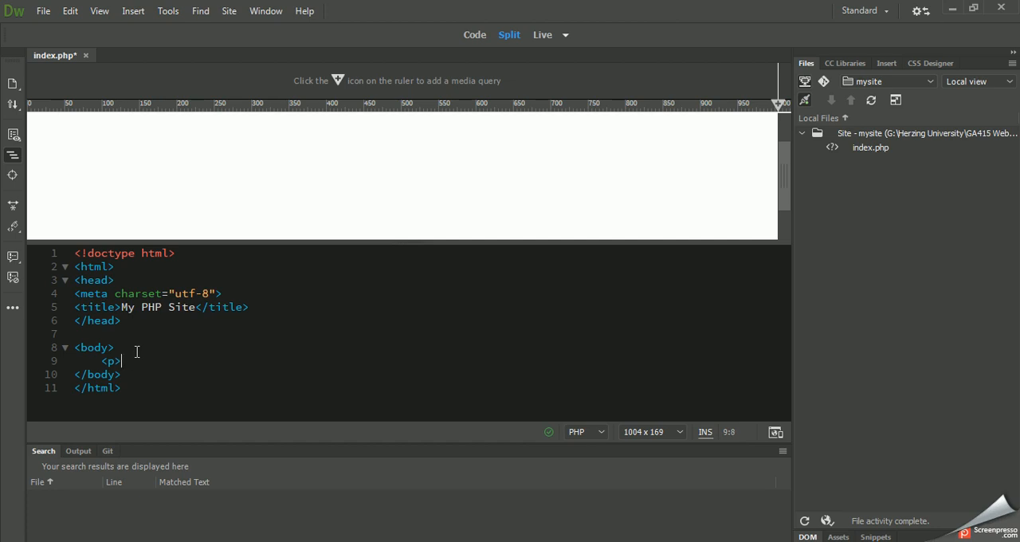
type("The time is now")
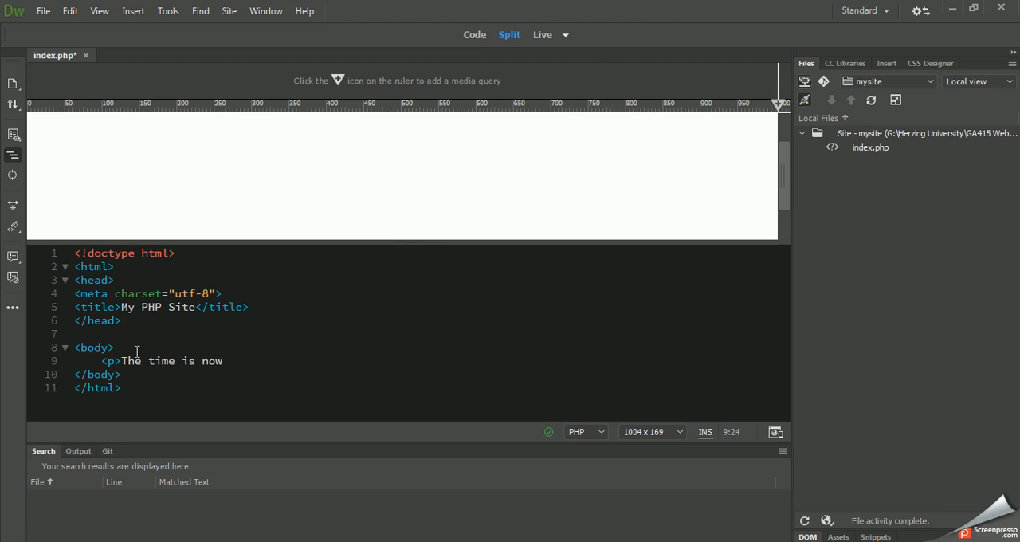
Step: Open a PHP block with '<?php echo' inside the paragraph
type("<?")
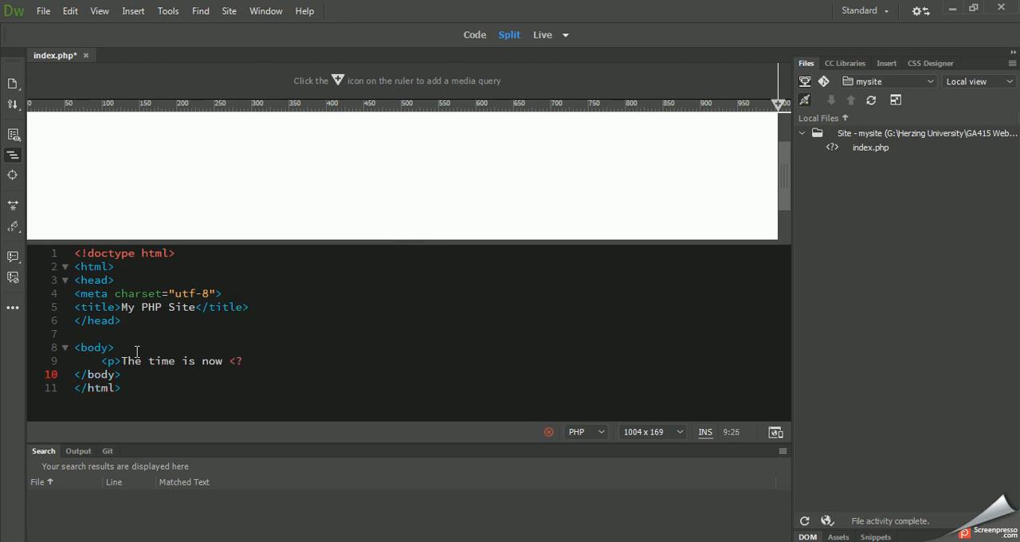
type("php")
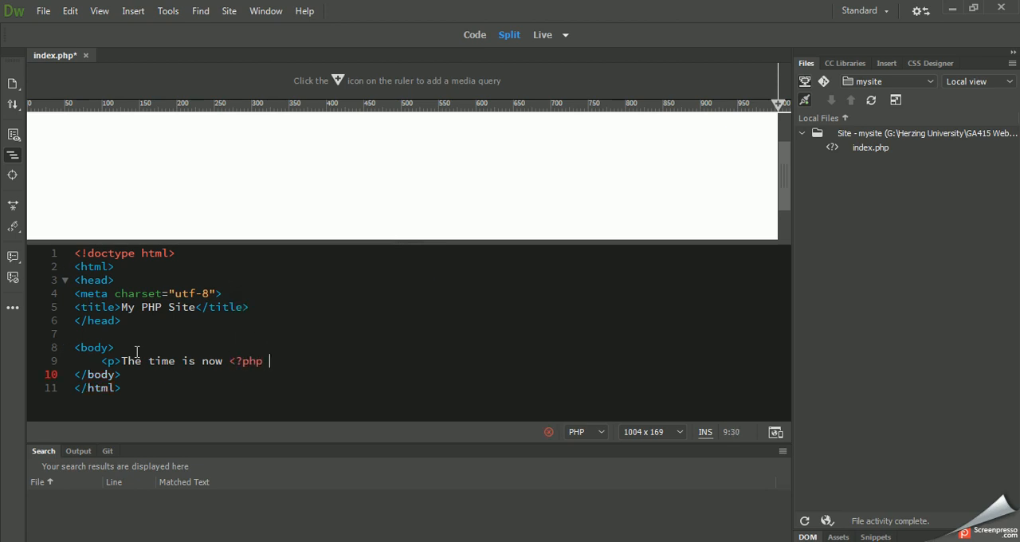
type("e")
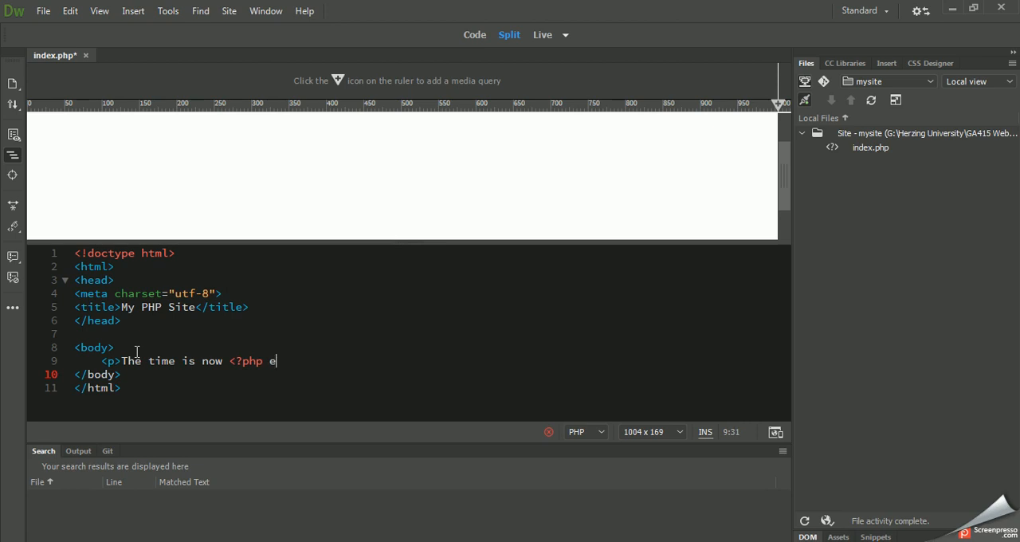
type("c")
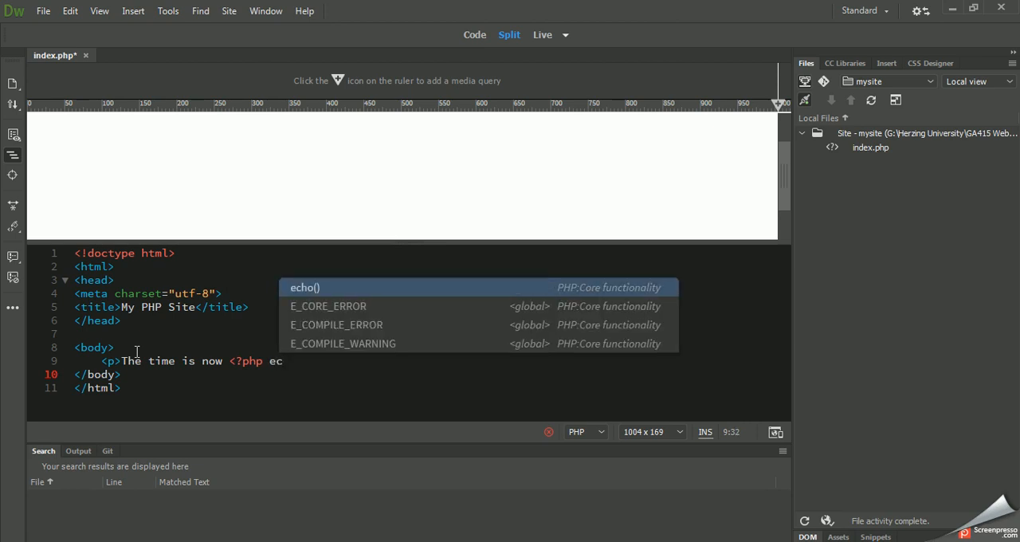
type("ho")
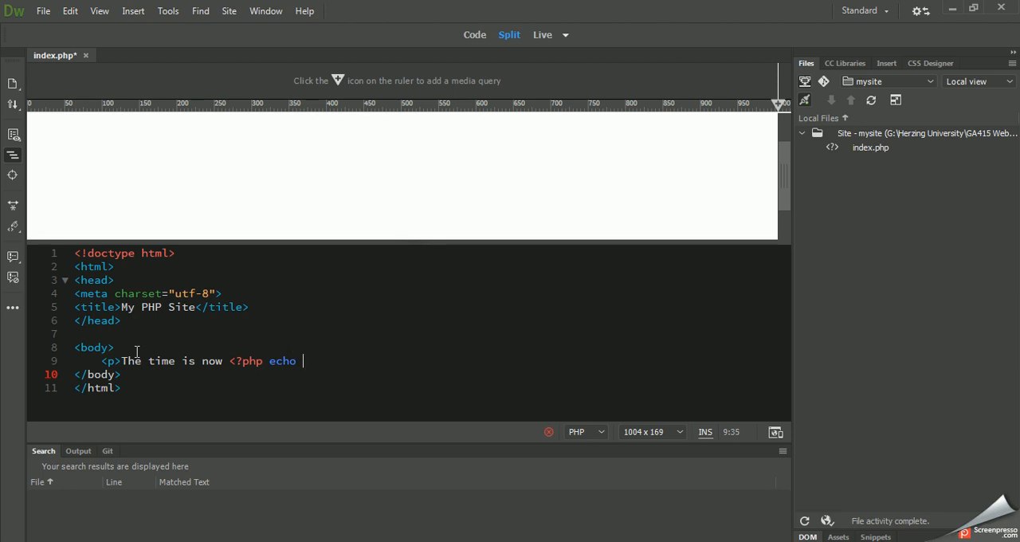
Step: Complete the statement with date('H:i:s'); and close the PHP block with ?>
type("dat")
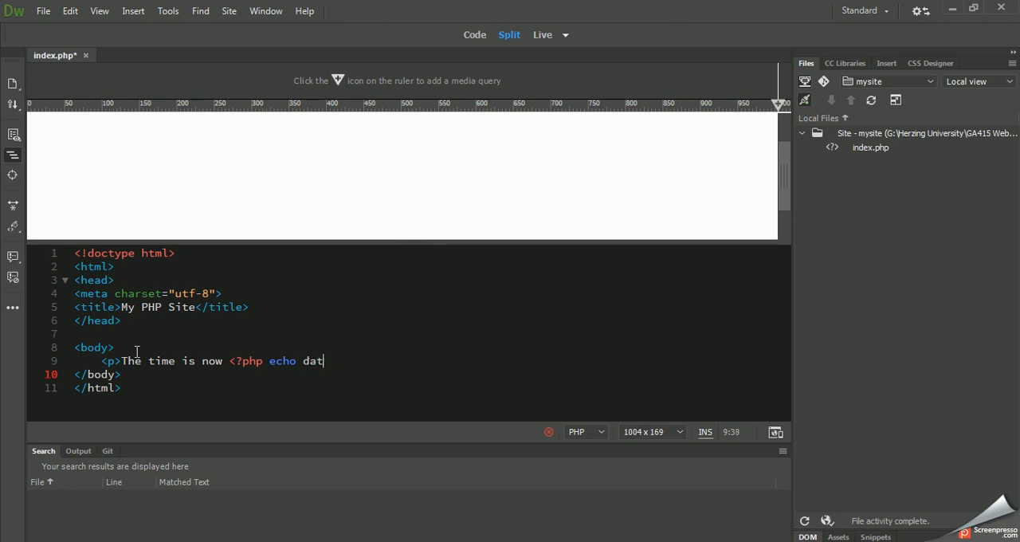
type("e()")
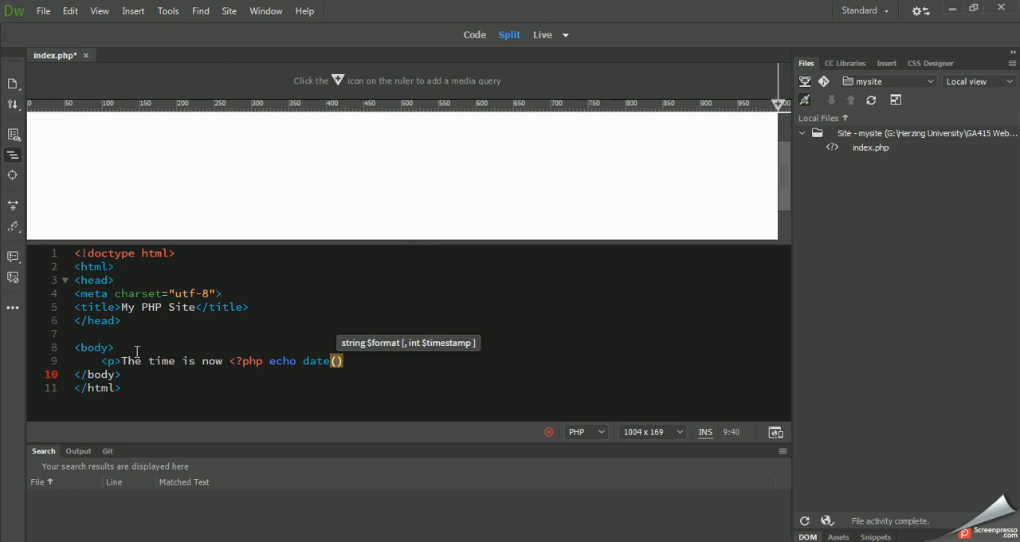
type("''")
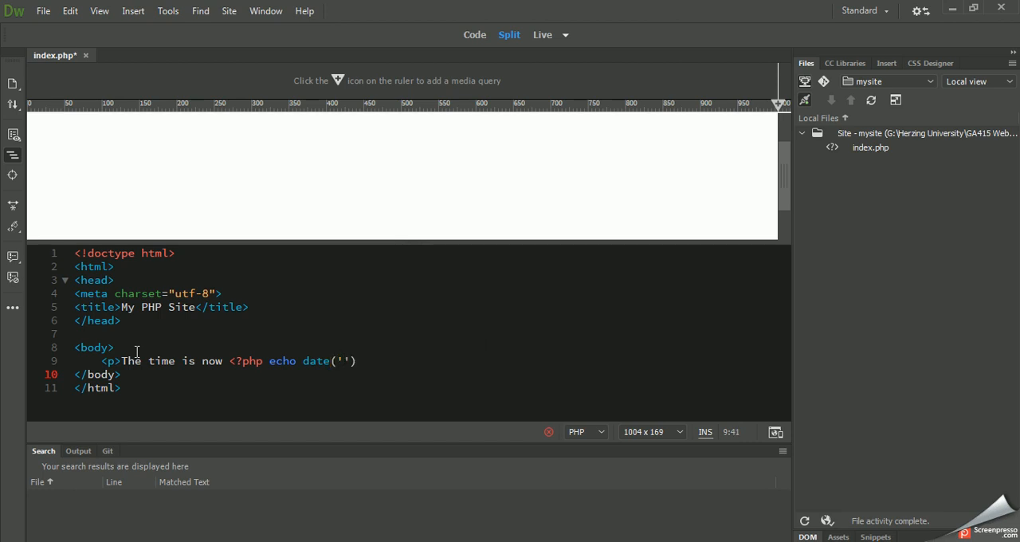
type("H:")
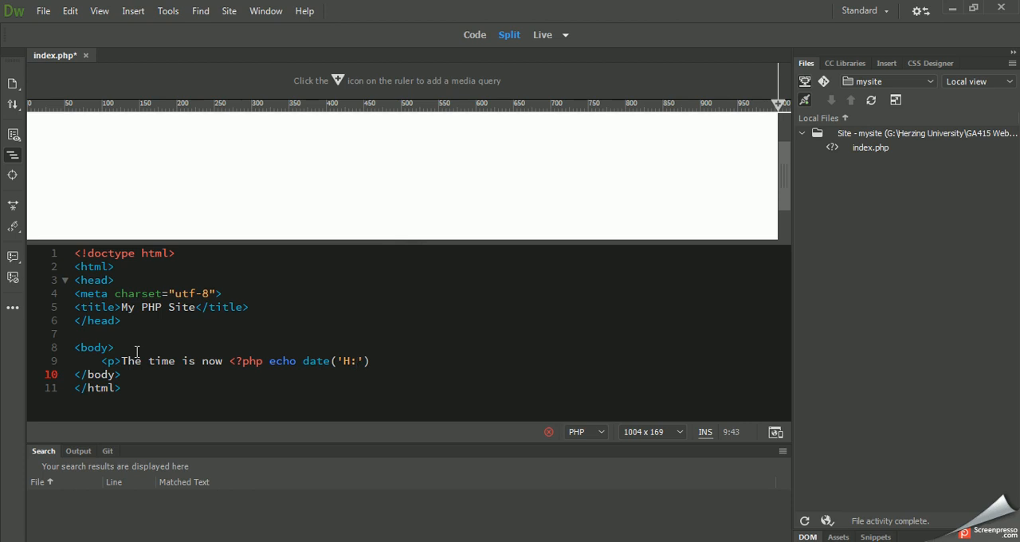
type("i:")
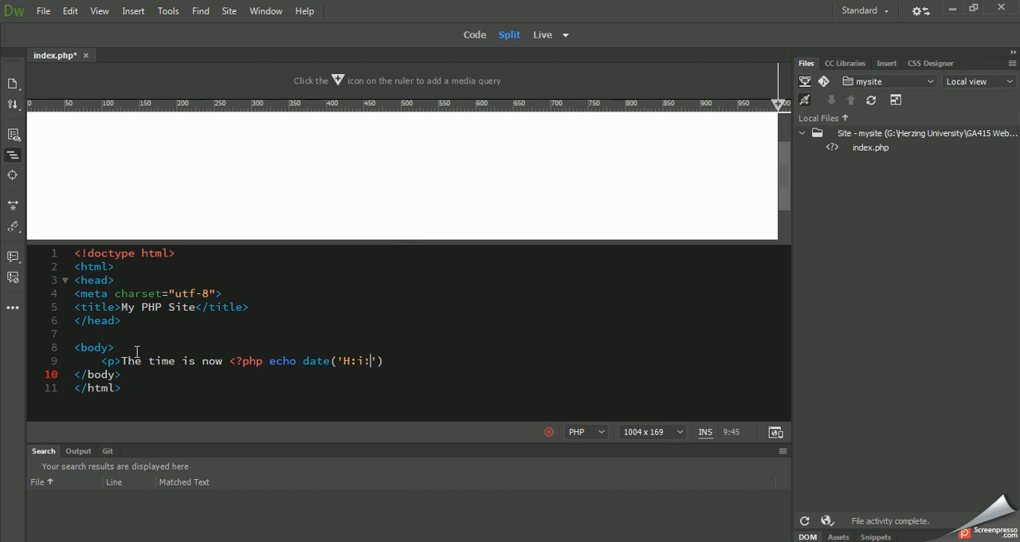
type("s")
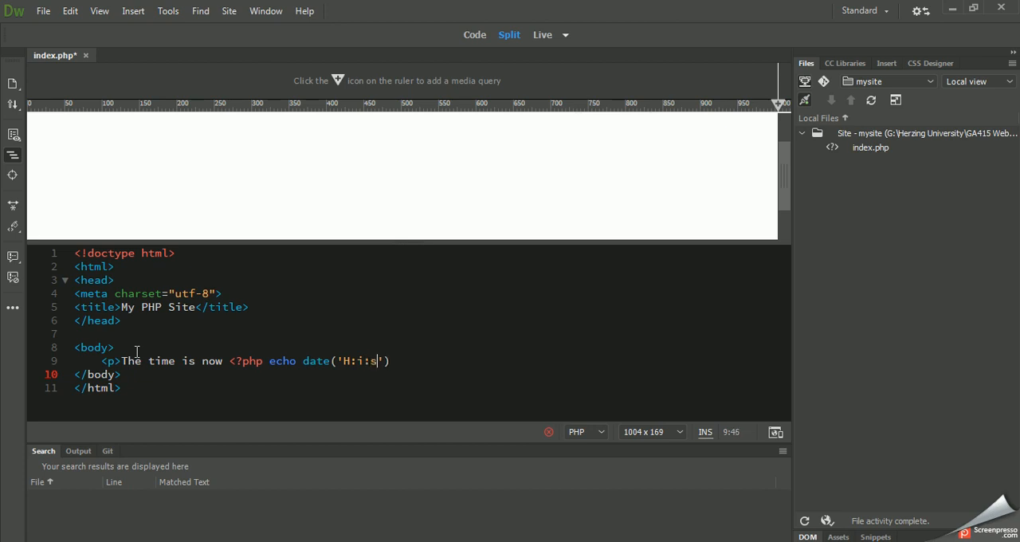
type(")")
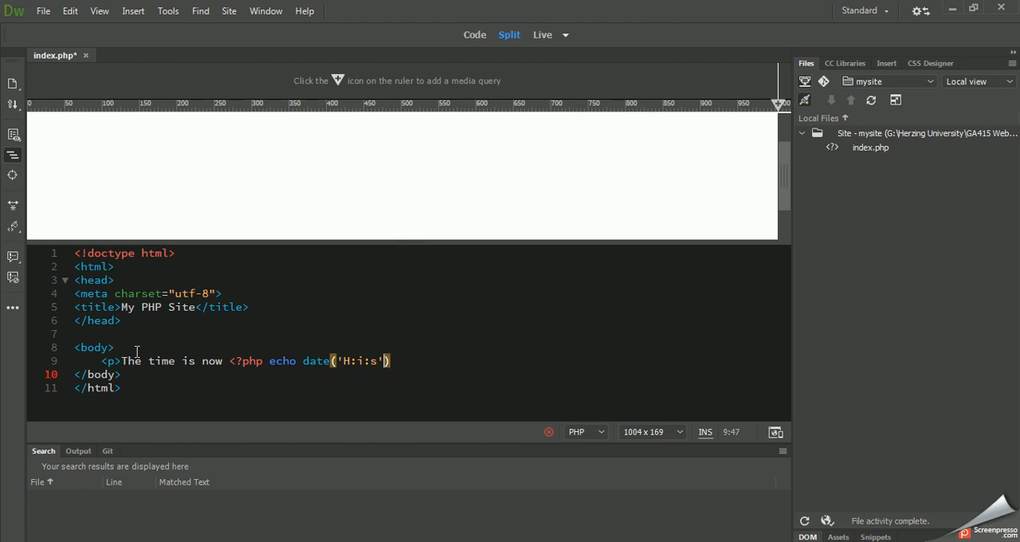
type(";")
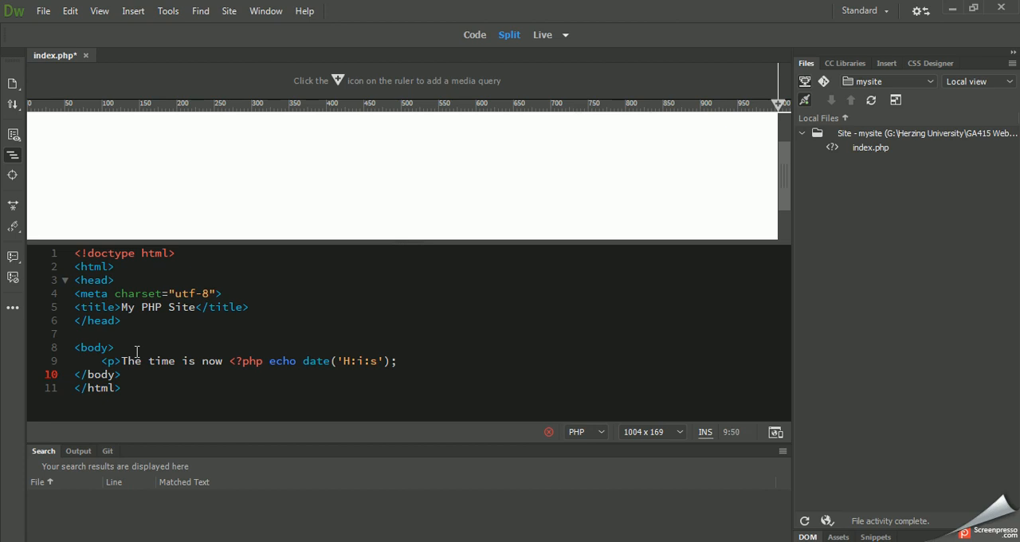
type("?>")
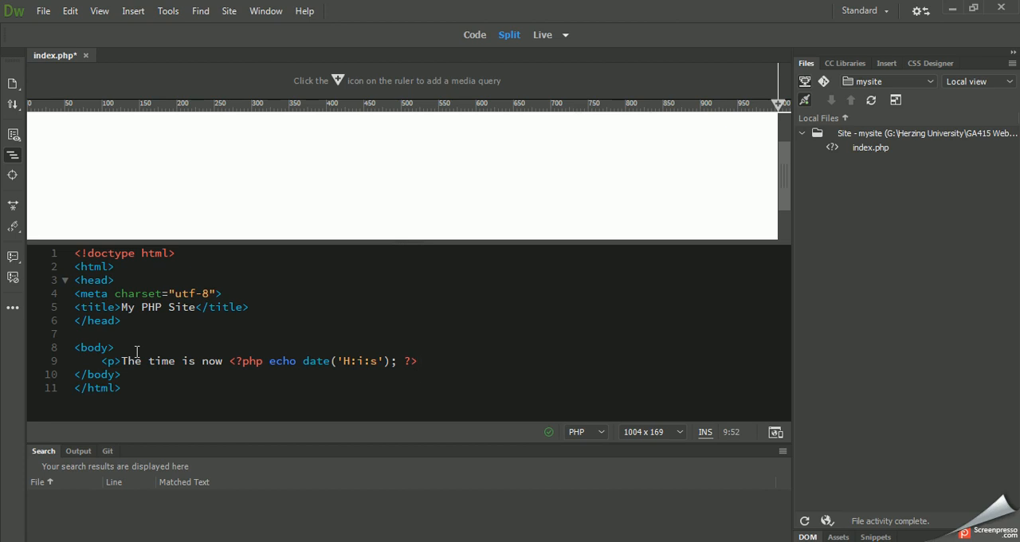
mouse_move(408, 358)
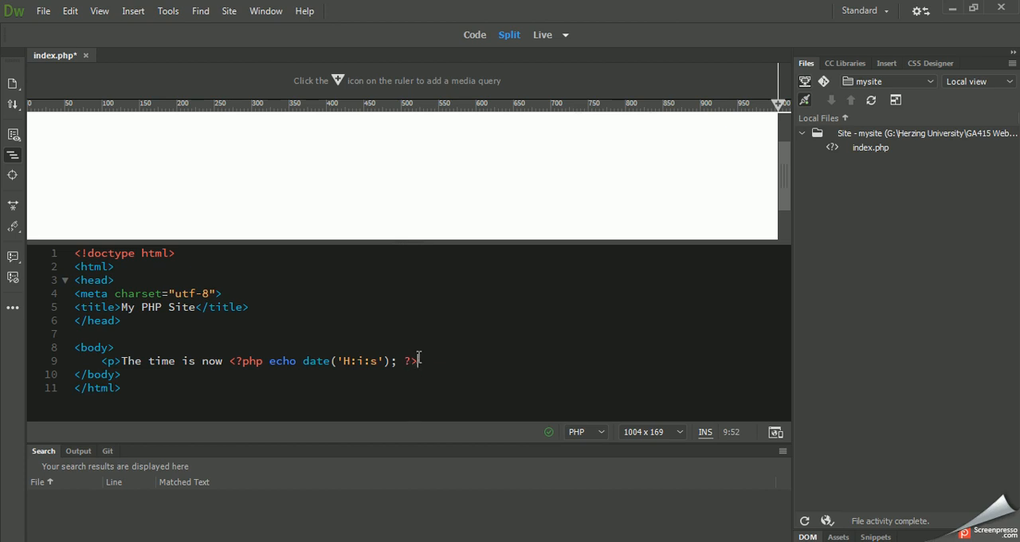
mouse_move(414, 374)
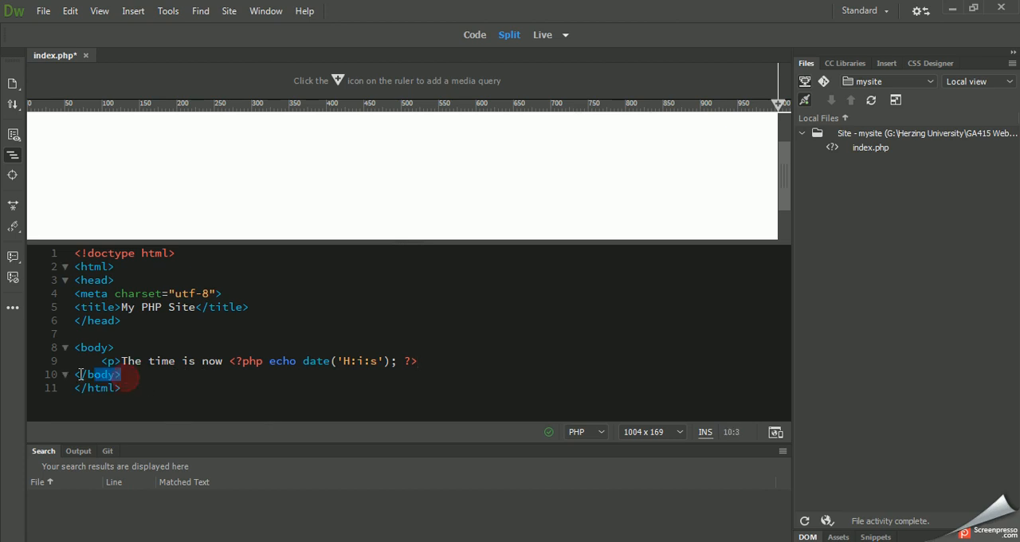
left_click(295, 388)
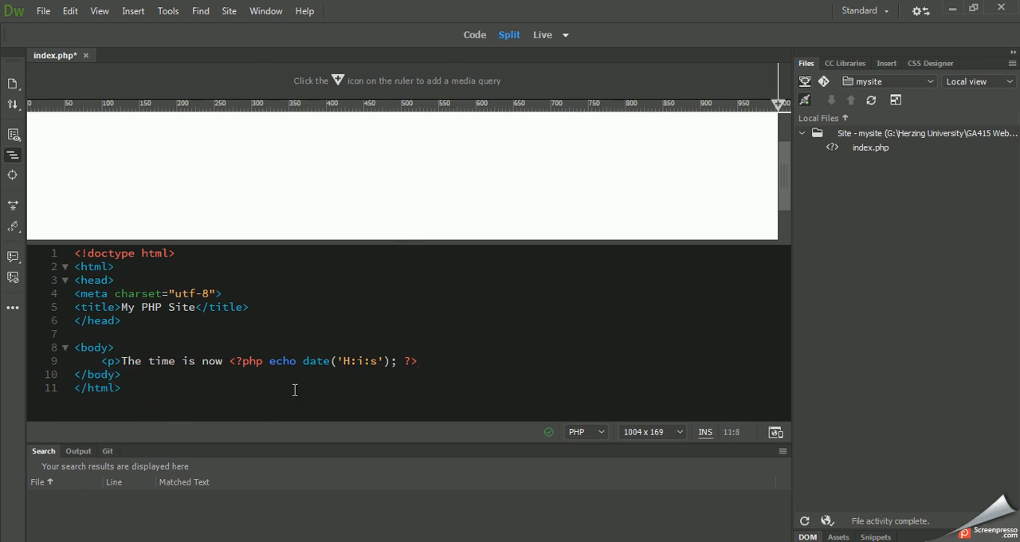
mouse_move(472, 298)
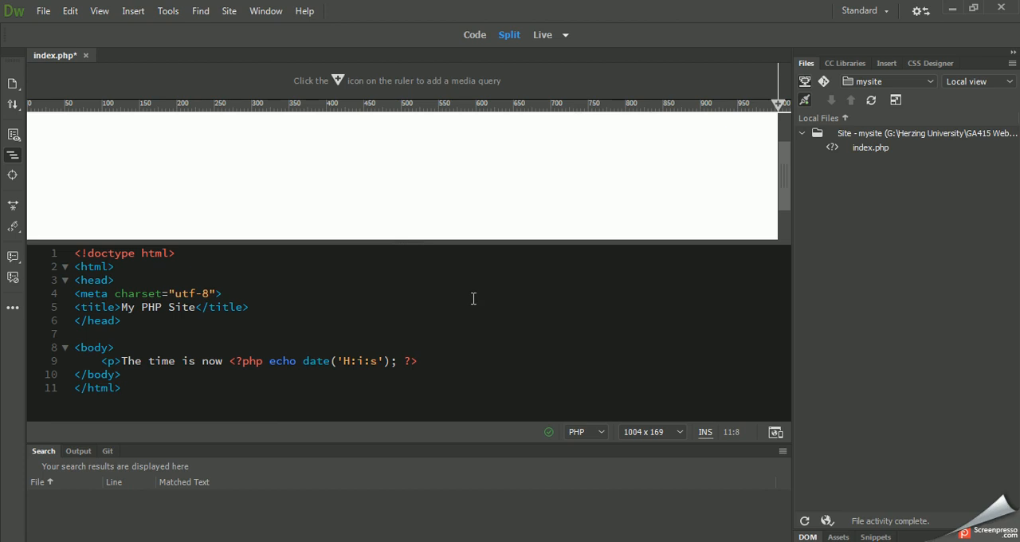
mouse_move(235, 301)
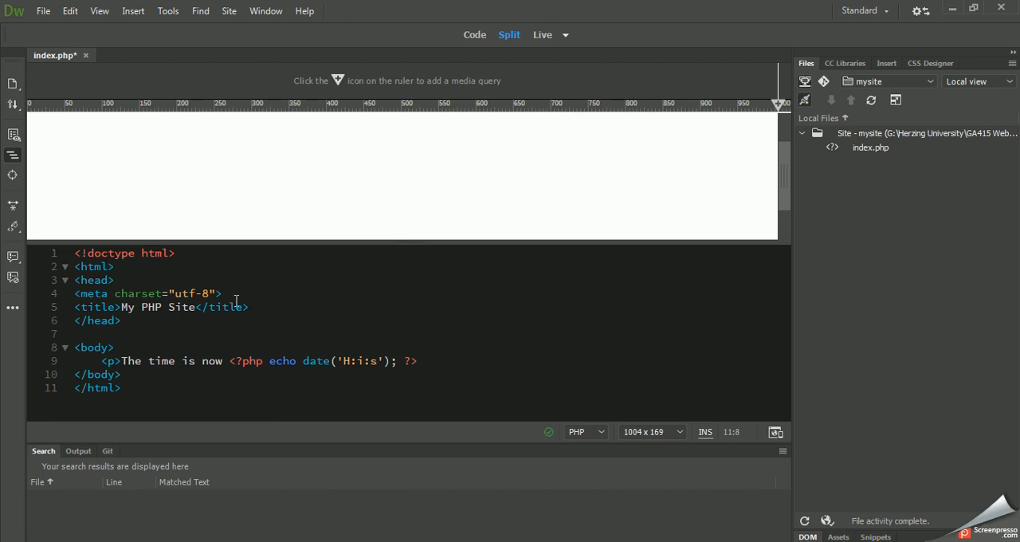
mouse_move(235, 302)
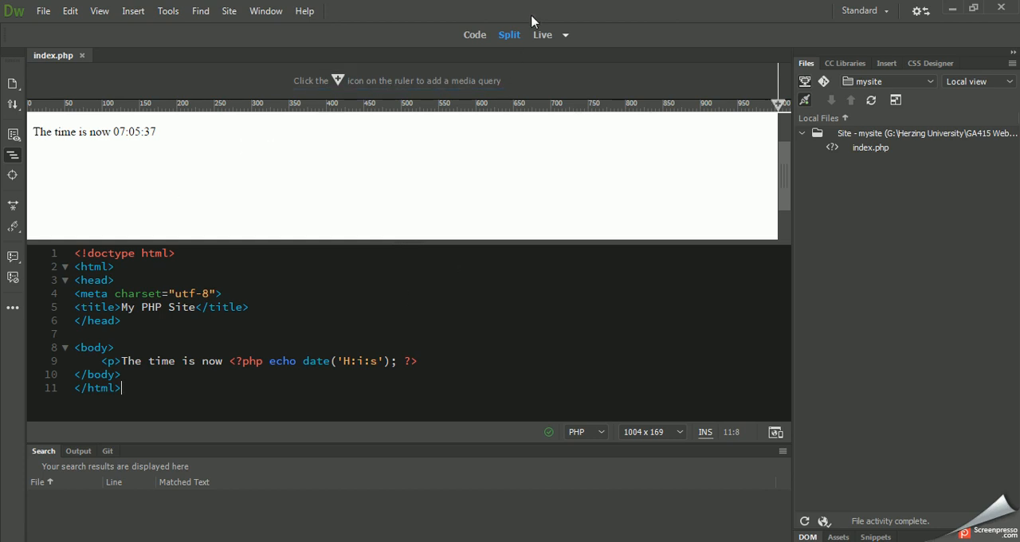
mouse_move(52, 153)
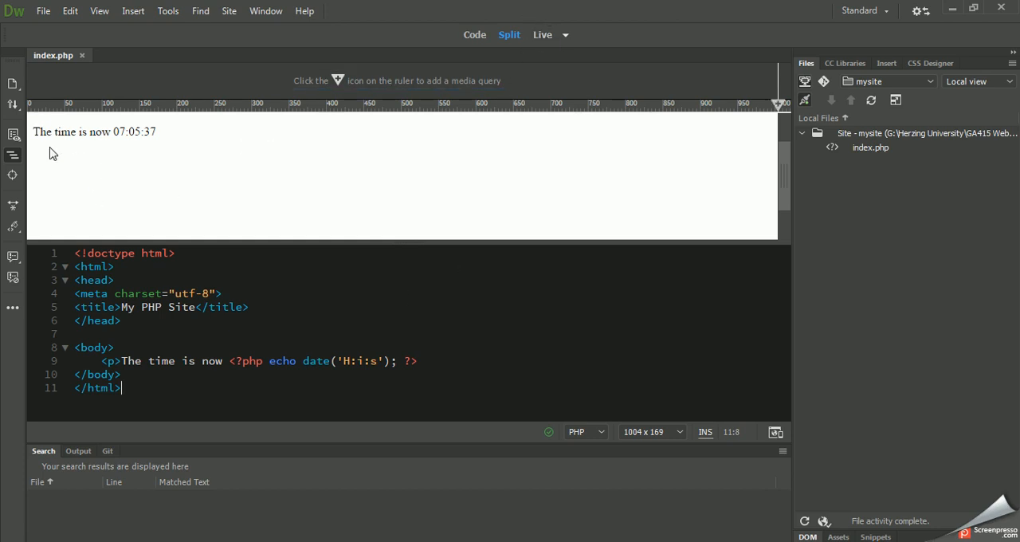
mouse_move(190, 174)
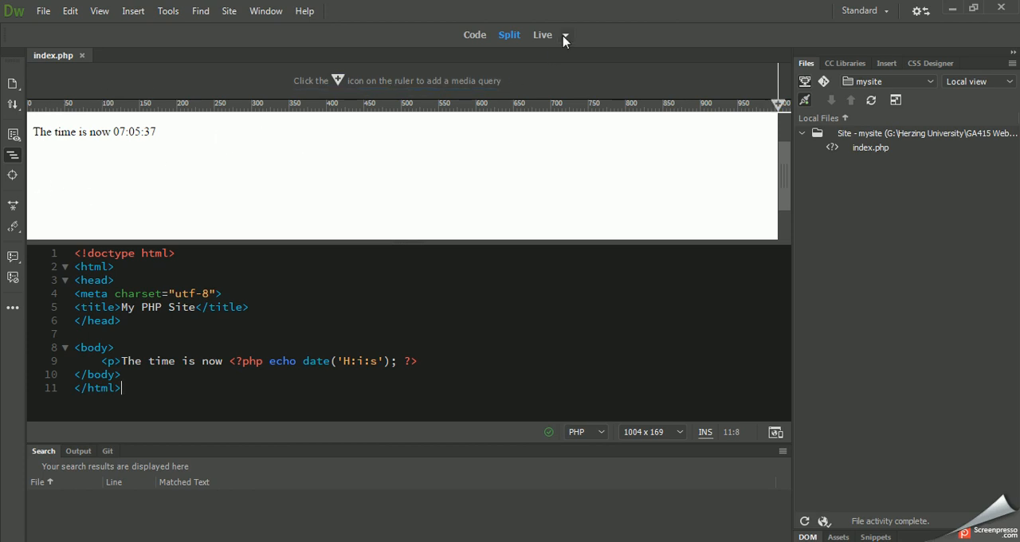
Step: Switch the preview to Design view, then back to Live view showing 07:05:56
left_click(566, 35)
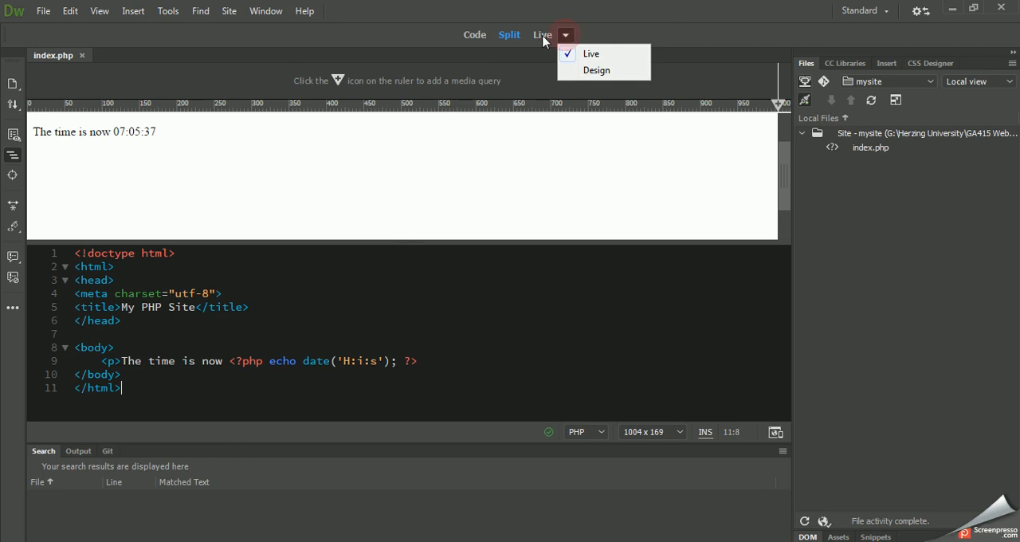
mouse_move(596, 70)
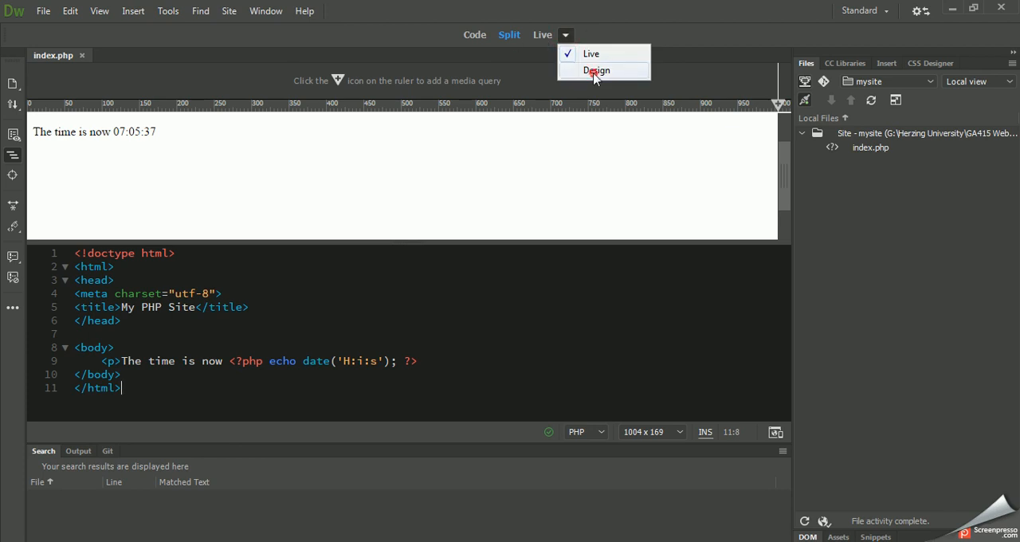
left_click(597, 70)
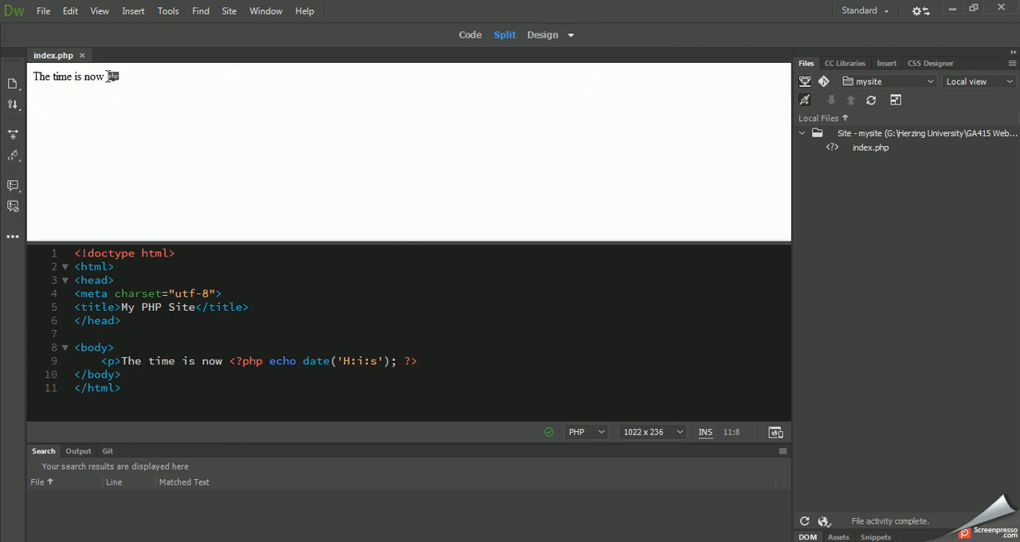
left_click(570, 35)
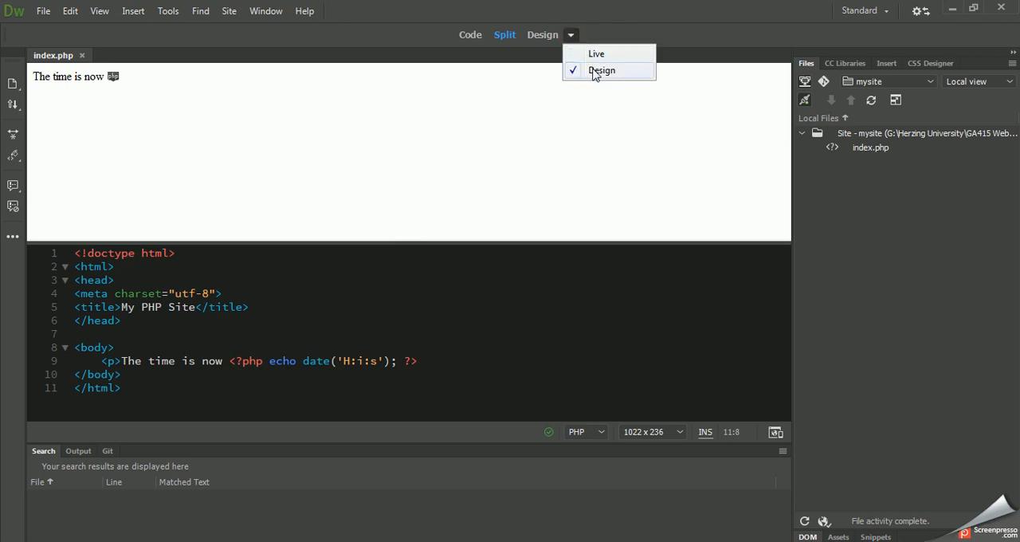
left_click(596, 53)
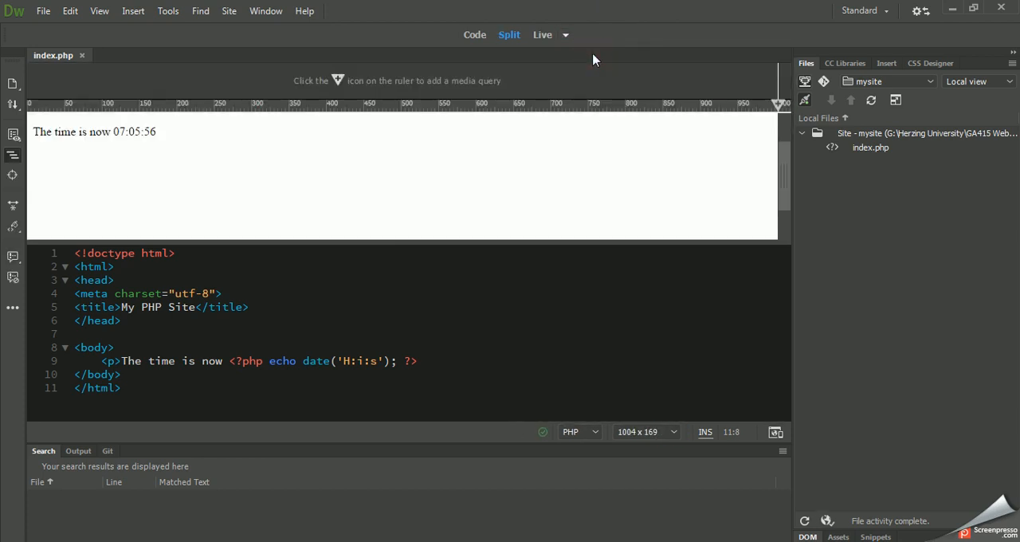
mouse_move(357, 229)
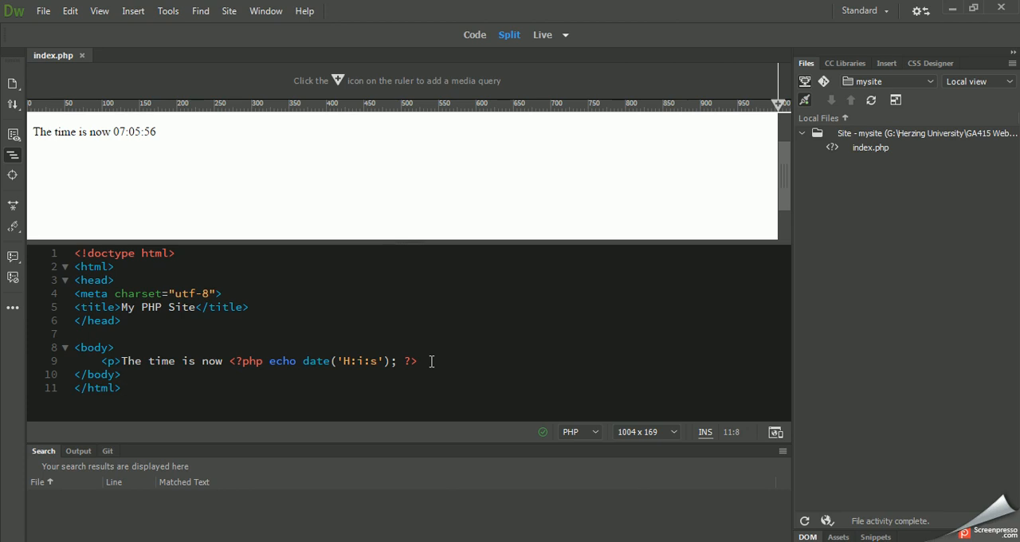
mouse_move(791, 398)
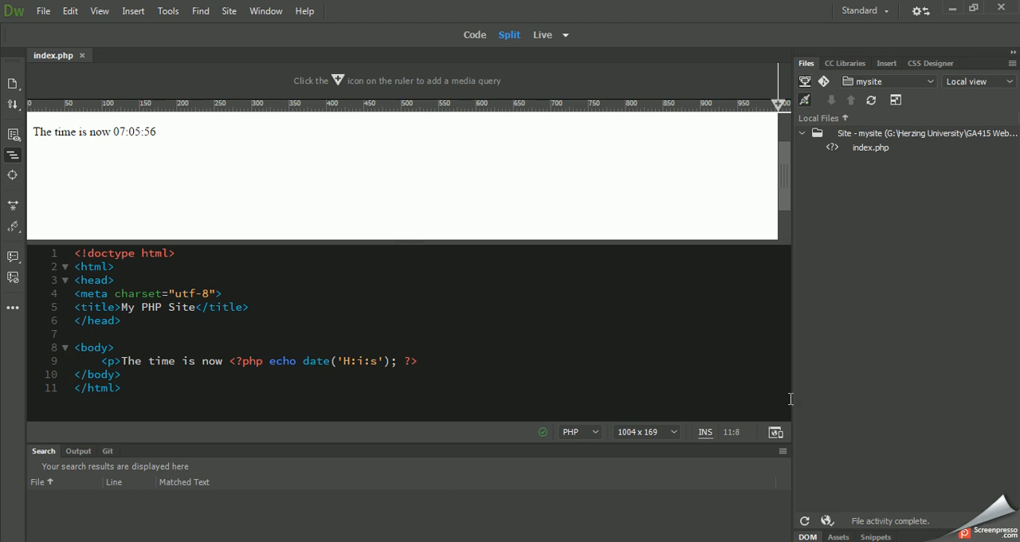